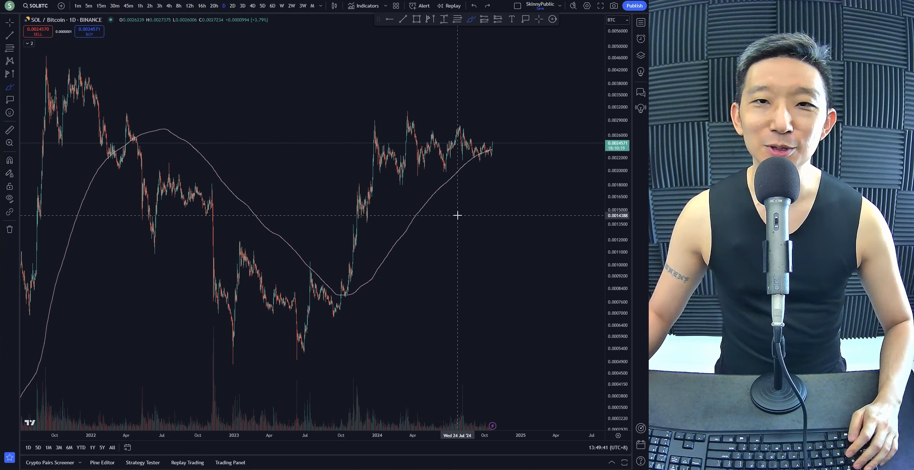
{"action": "mouse_move", "coordinate": [455, 196]}
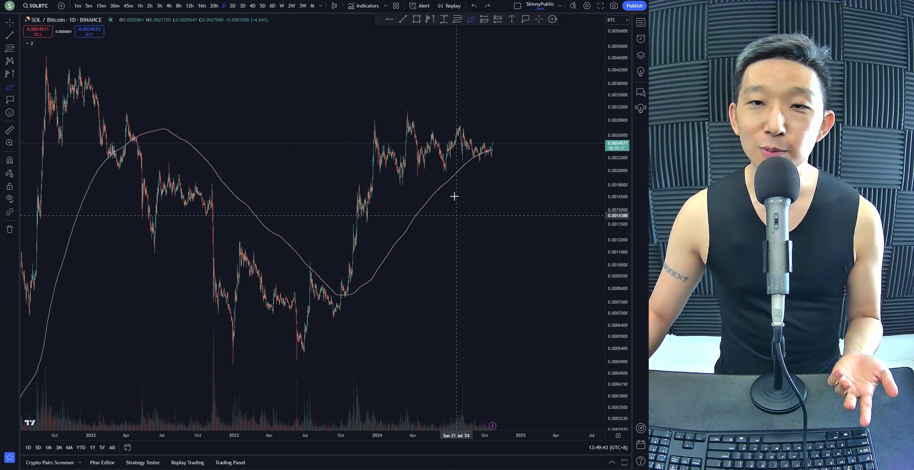
{"action": "mouse_move", "coordinate": [490, 142]}
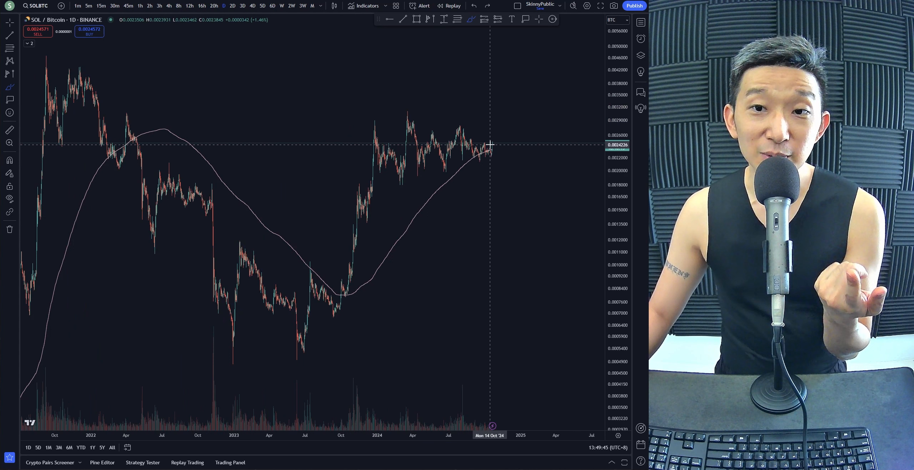
- Draw a short downward curved projected-path arrow from the latest SOL/BTC daily price
{"action": "left_click_drag", "start_coordinate": [496, 143], "coordinate": [504, 99]}
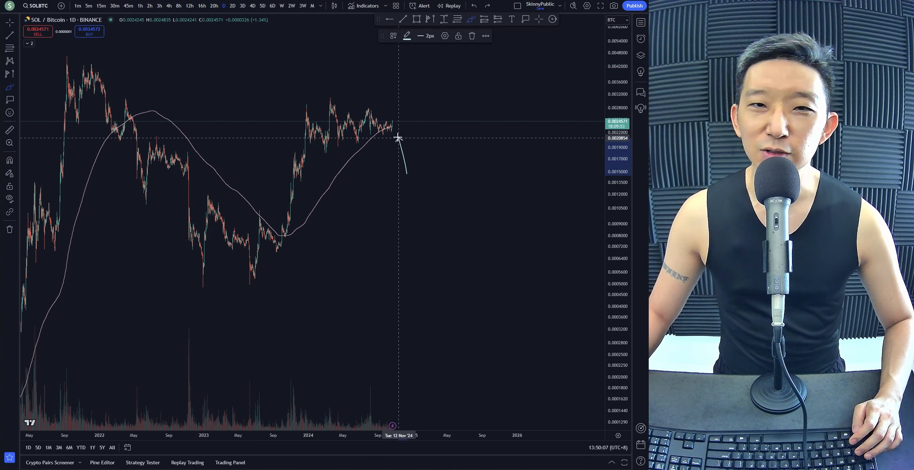
{"action": "mouse_move", "coordinate": [391, 144]}
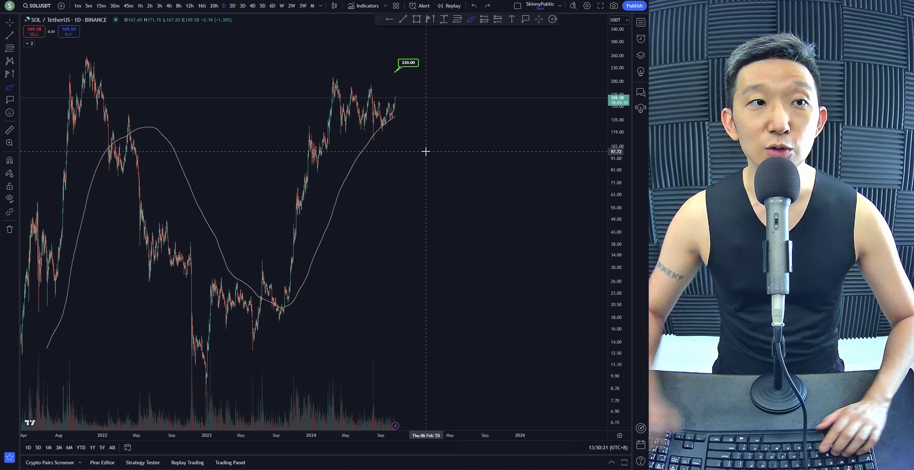
- Change the symbol to BINANCE:SOLUSDT/ETHUSDT to show the Solana-to-Ether ratio
{"action": "left_click", "coordinate": [37, 5]}
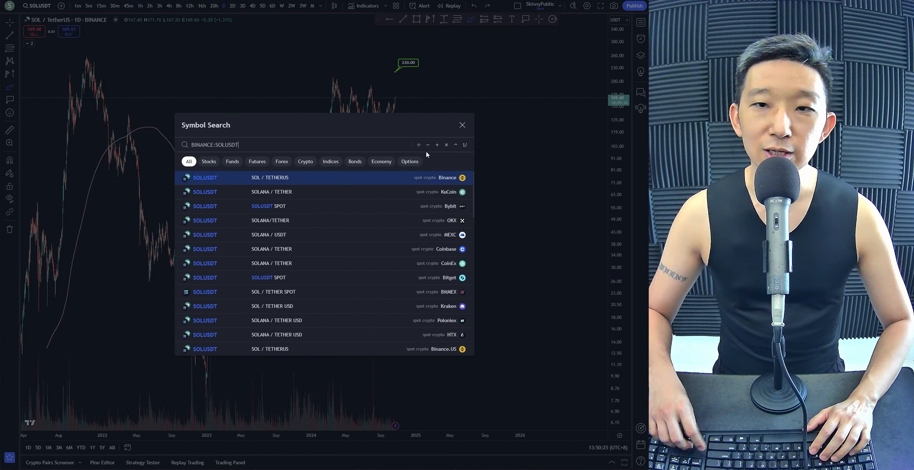
{"action": "type", "text": "/ETHUS"}
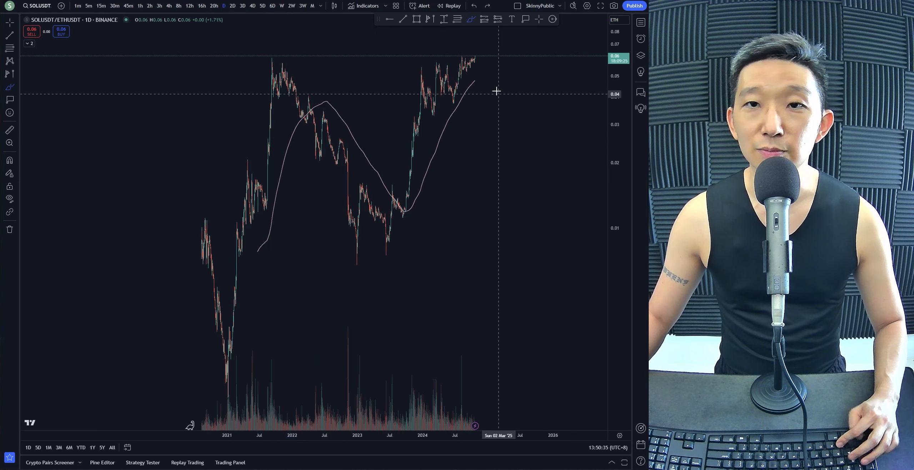
- Mark the 2024 resistance near 165 with a horizontal arrow and return to SOL/TetherUS
{"action": "left_click_drag", "start_coordinate": [472, 88], "coordinate": [493, 61]}
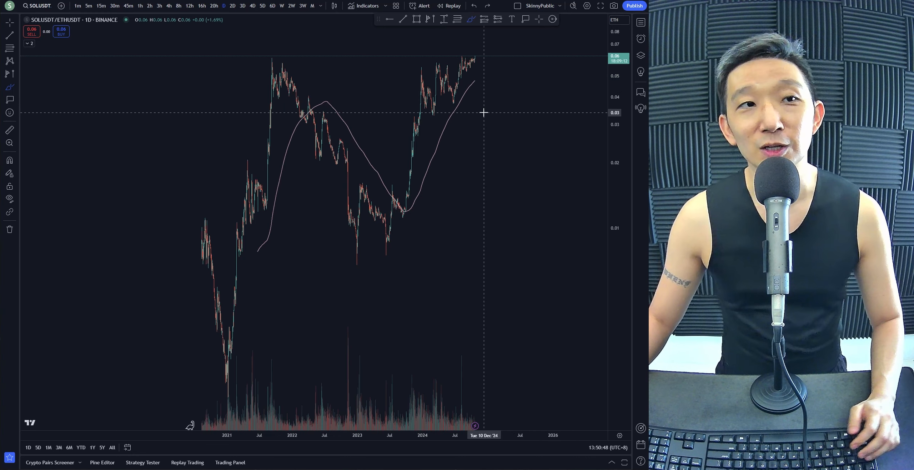
{"action": "left_click", "coordinate": [37, 6]}
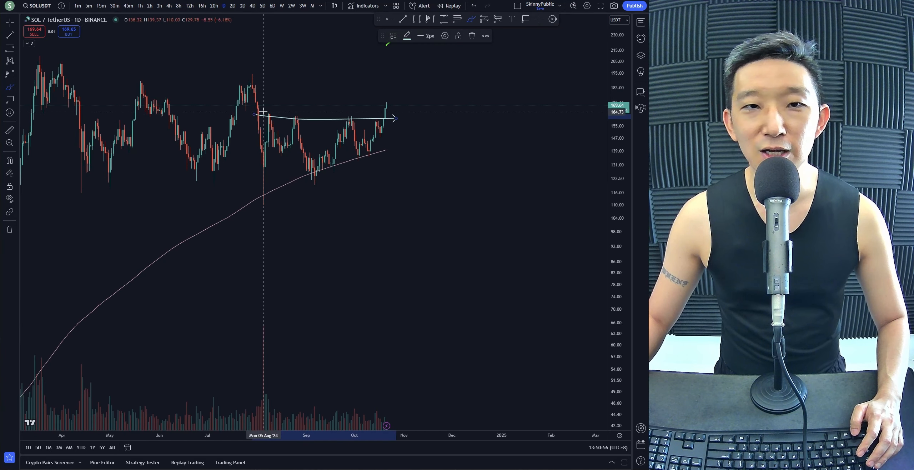
- Draw a horizontal arrow along the recent resistance on the full-history SOL/USDT chart
{"action": "left_click_drag", "start_coordinate": [264, 115], "coordinate": [379, 122]}
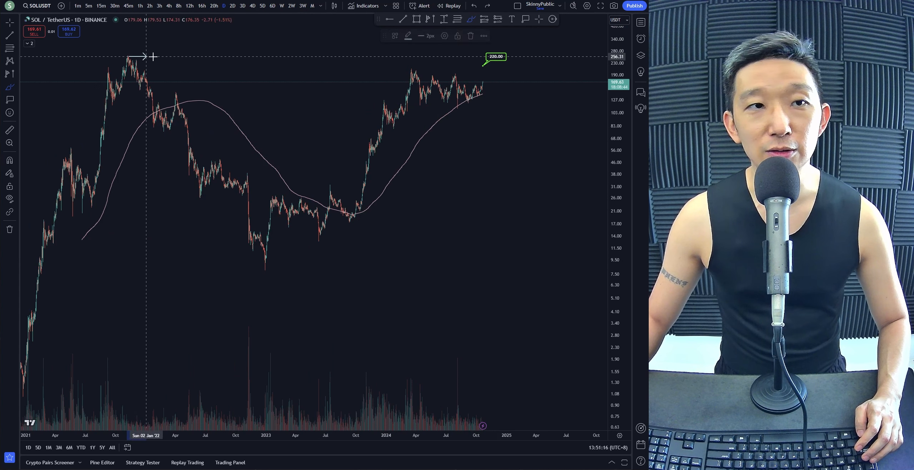
- Mark the 2021 all-time high with an arrow and circle the 2024 highs as resistance
{"action": "left_click_drag", "start_coordinate": [129, 58], "coordinate": [492, 64]}
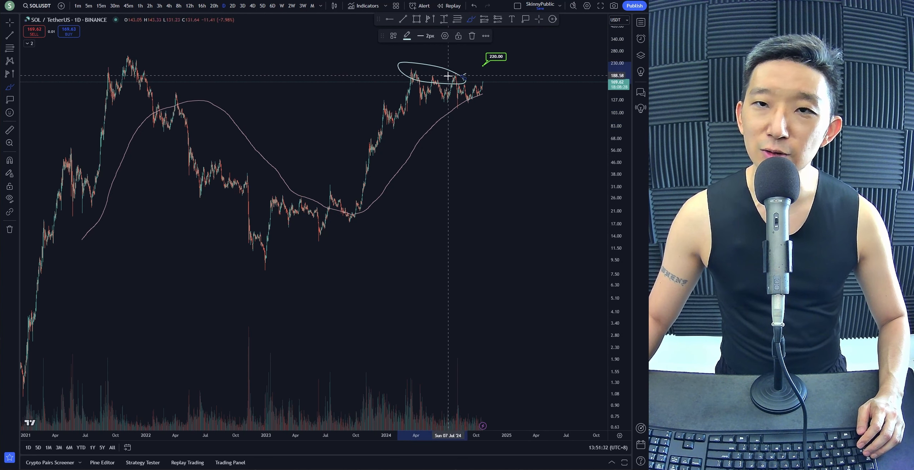
{"action": "left_click_drag", "start_coordinate": [487, 68], "coordinate": [513, 102]}
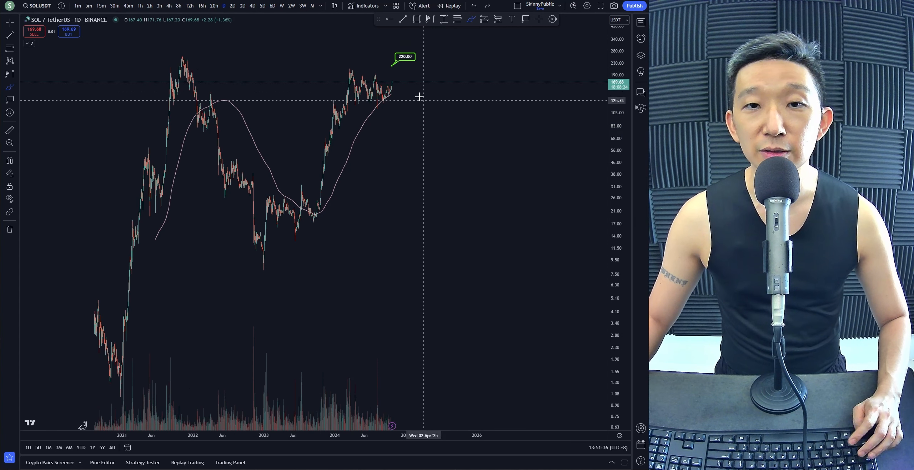
{"action": "left_click_drag", "start_coordinate": [391, 70], "coordinate": [491, 216]}
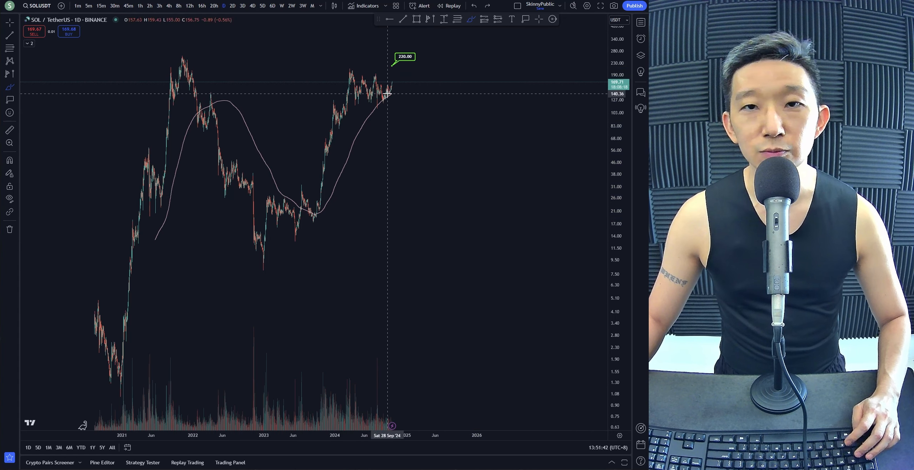
{"action": "mouse_move", "coordinate": [370, 173]}
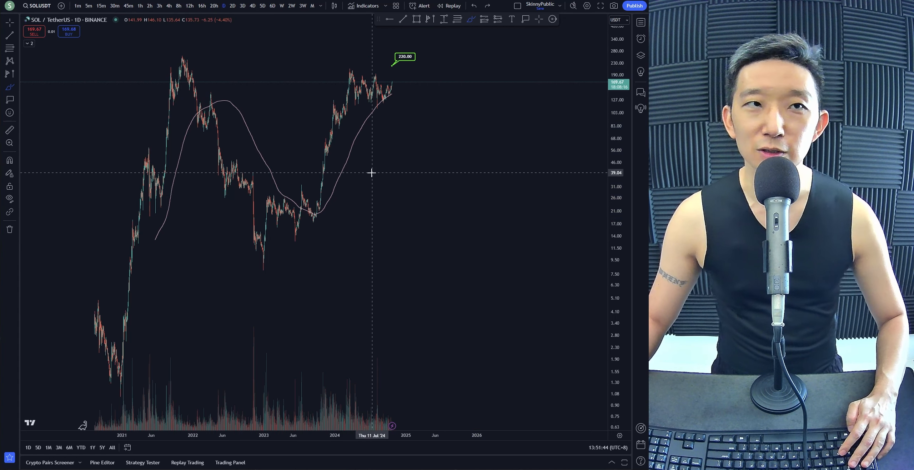